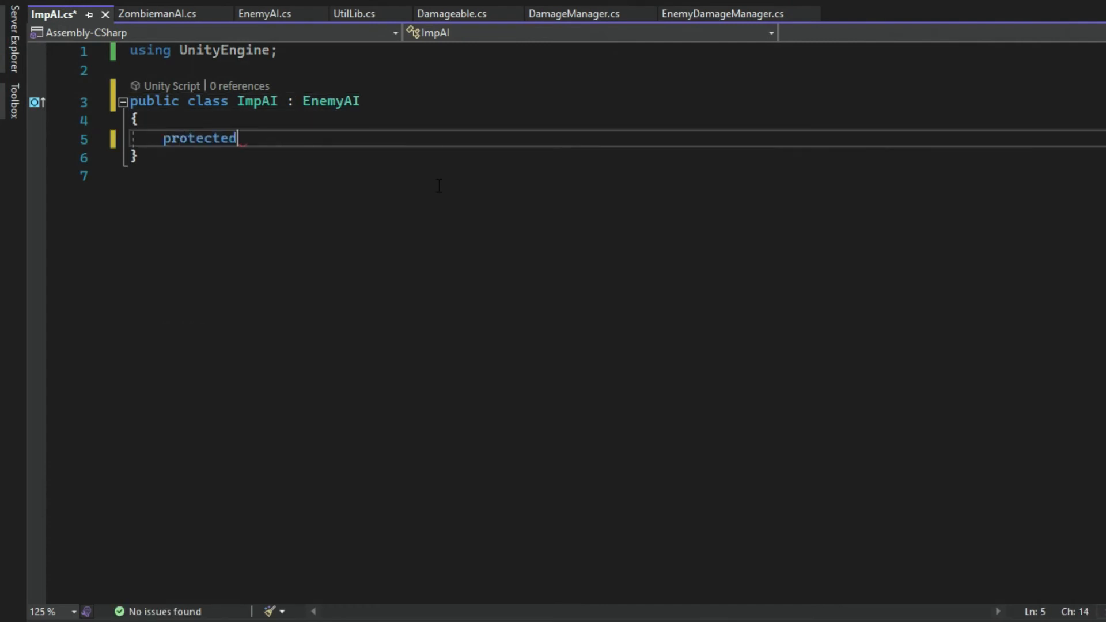
Step: Override PainChance in ImpAI to return 200, commented as ~79%
{"action": "type", "text": "override byte PainChance => base.PainChance;"}
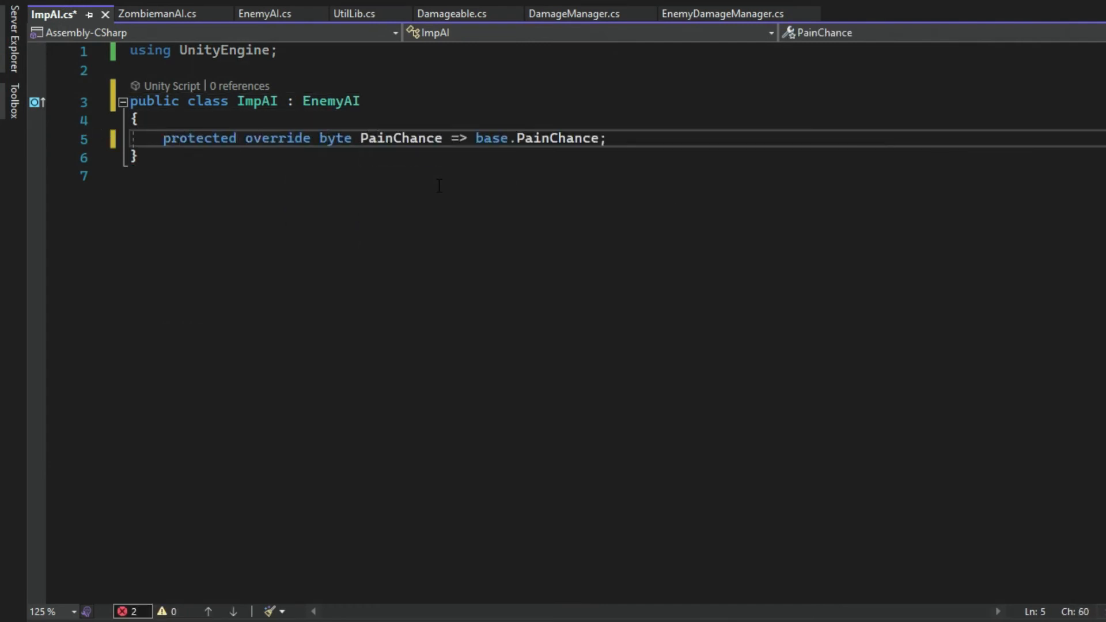
{"action": "type", "text": "200; //"}
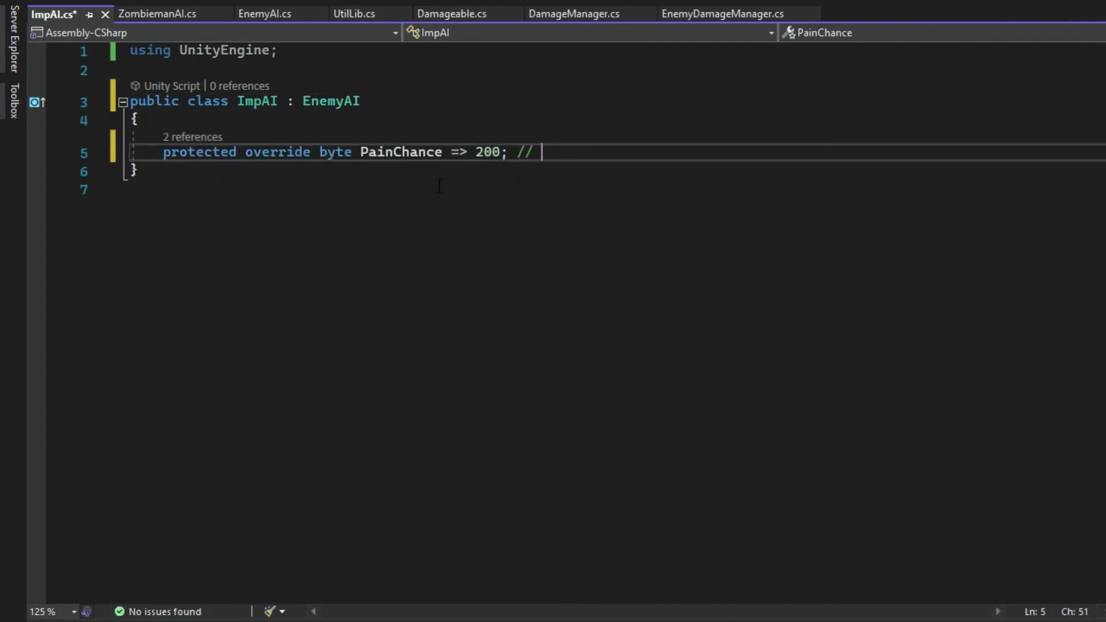
{"action": "type", "text": "79 %"}
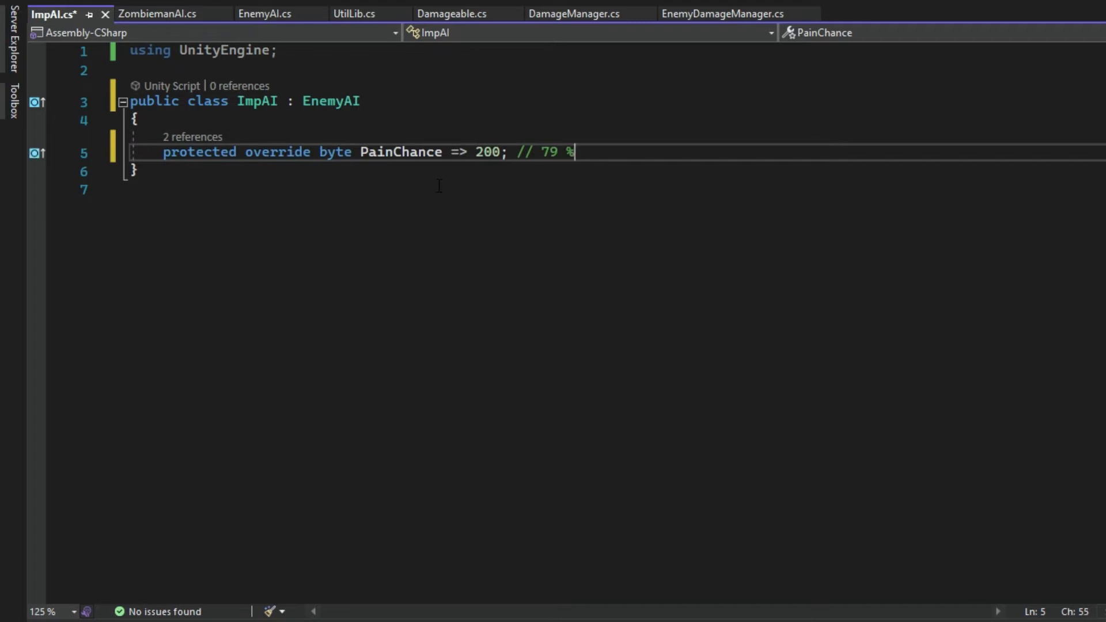
Step: Add an empty _missileAttack override containing placeholder comments about attack logic
{"action": "key", "text": "Enter"}
{"action": "type", "text": "protected override void _missileAttack("}
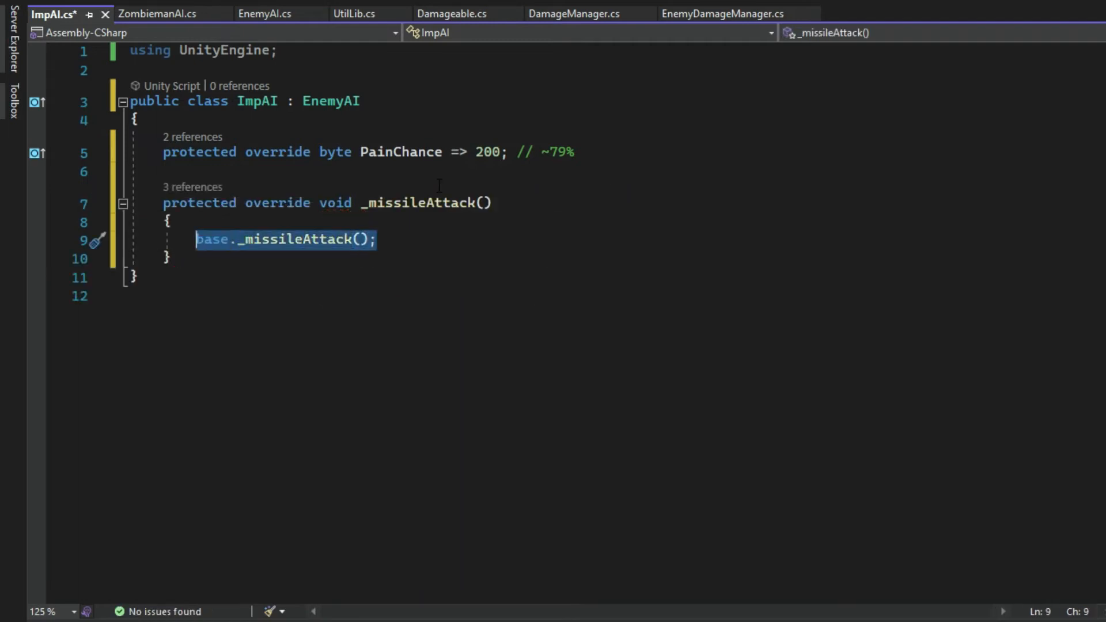
{"action": "type", "text": "// attack login"}
{"action": "type", "text": "// no need for"}
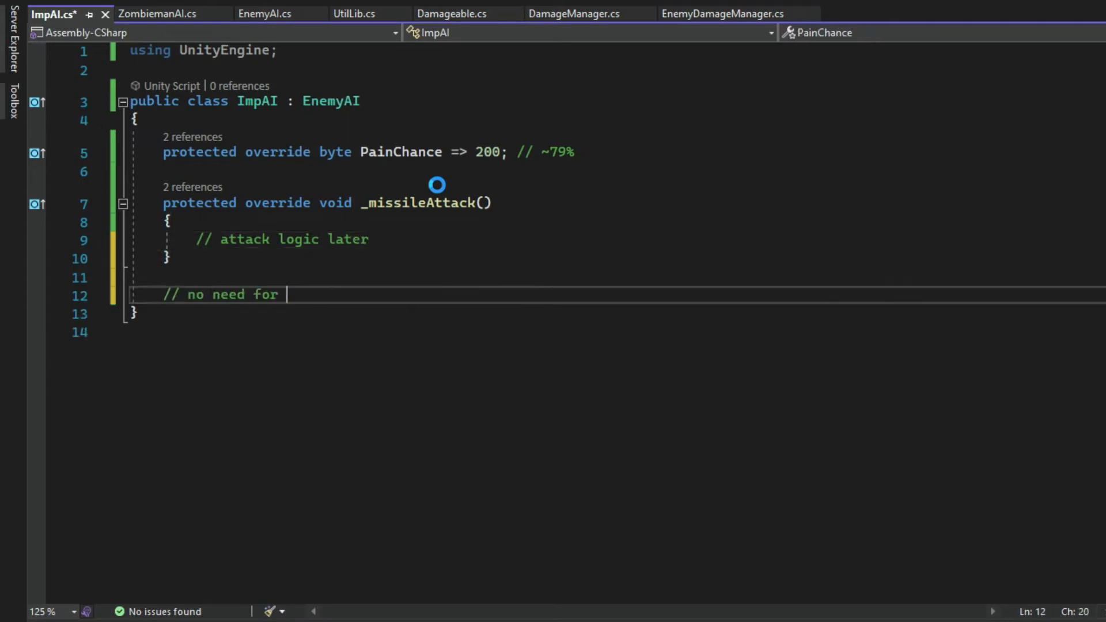
{"action": "type", "text": "other functions... ye"}
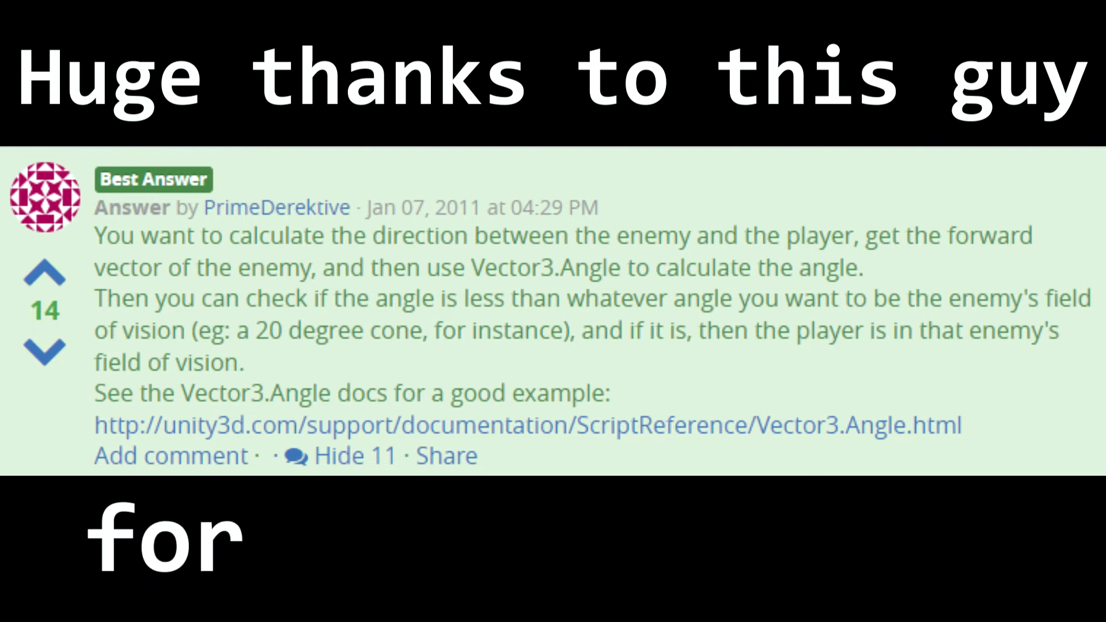
{"action": "type", "text": "saving m"}
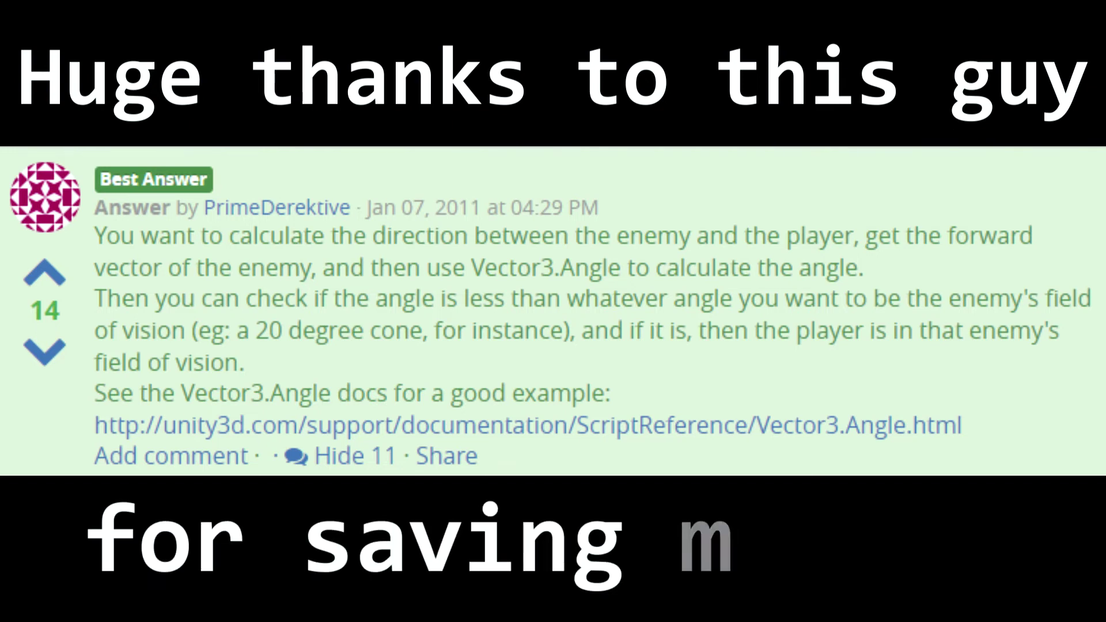
{"action": "type", "text": "y life"}
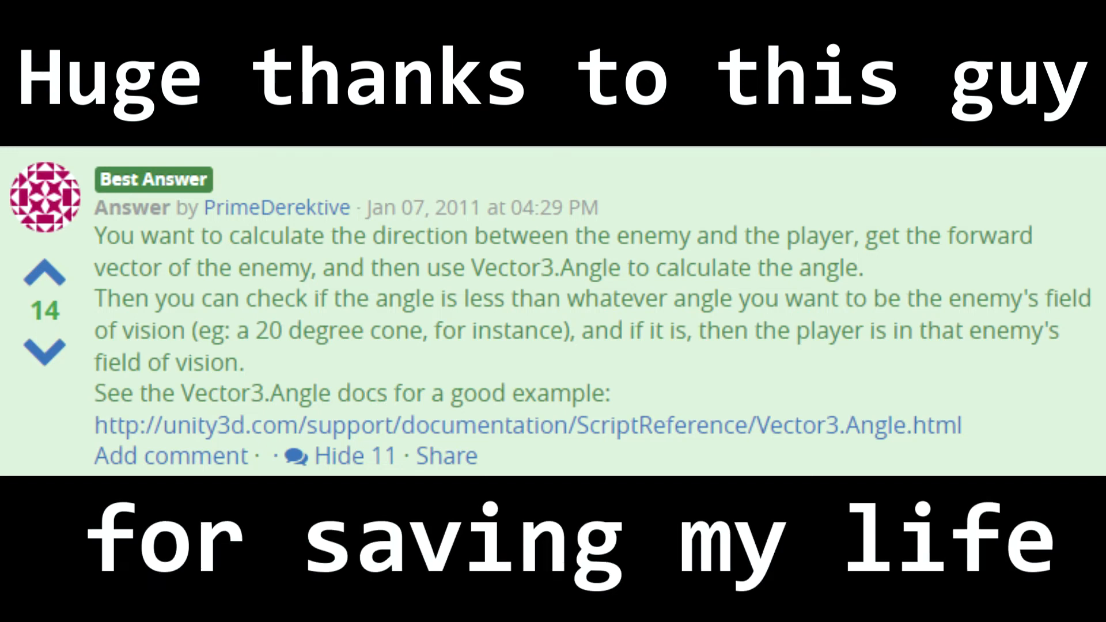